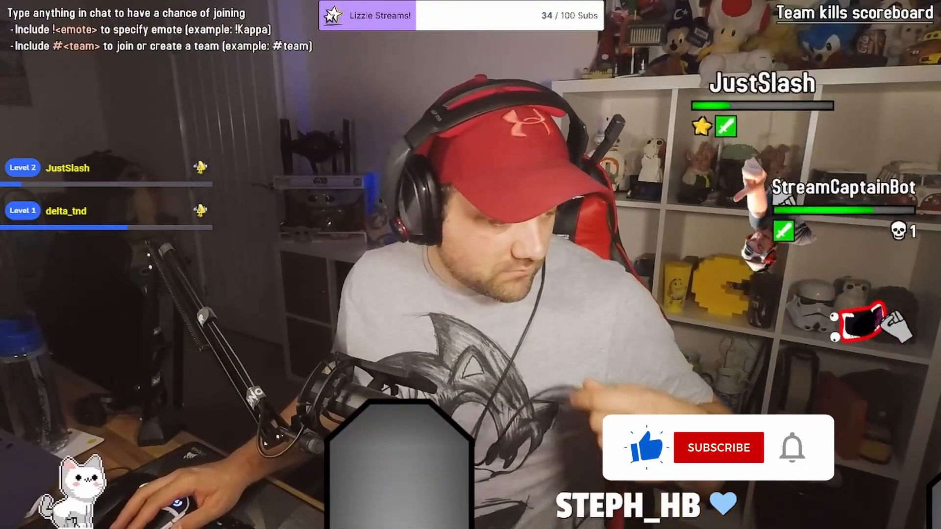
Step: Open the Filters window for the Mic In source from the Audio Mixer gear menu
click(719, 447)
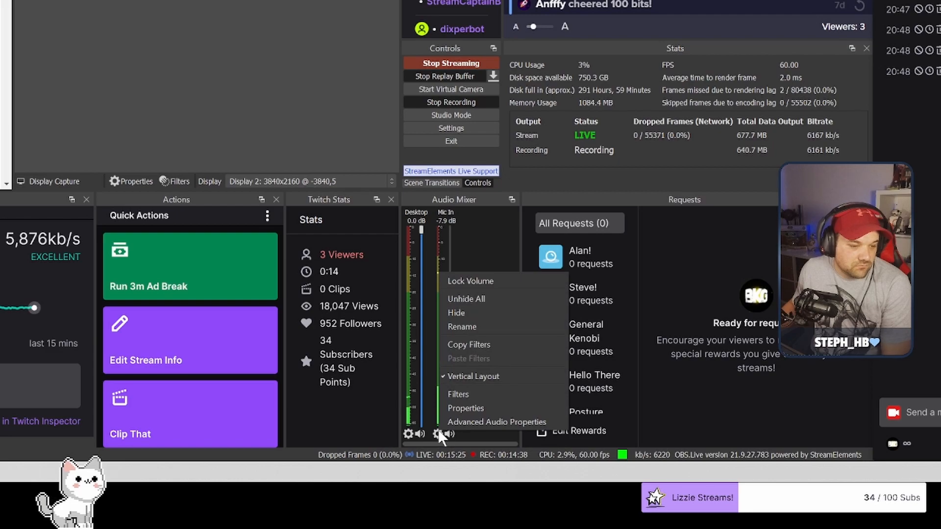
mouse_move(457, 394)
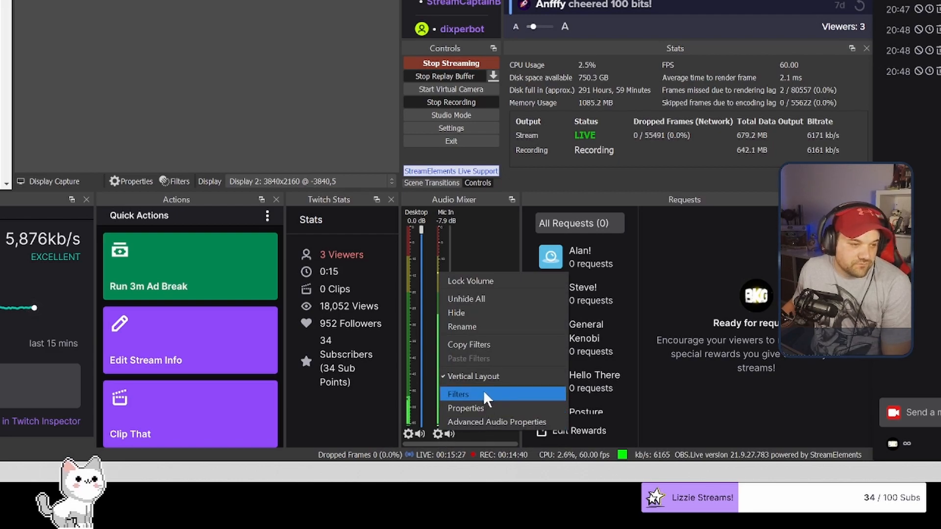
click(458, 394)
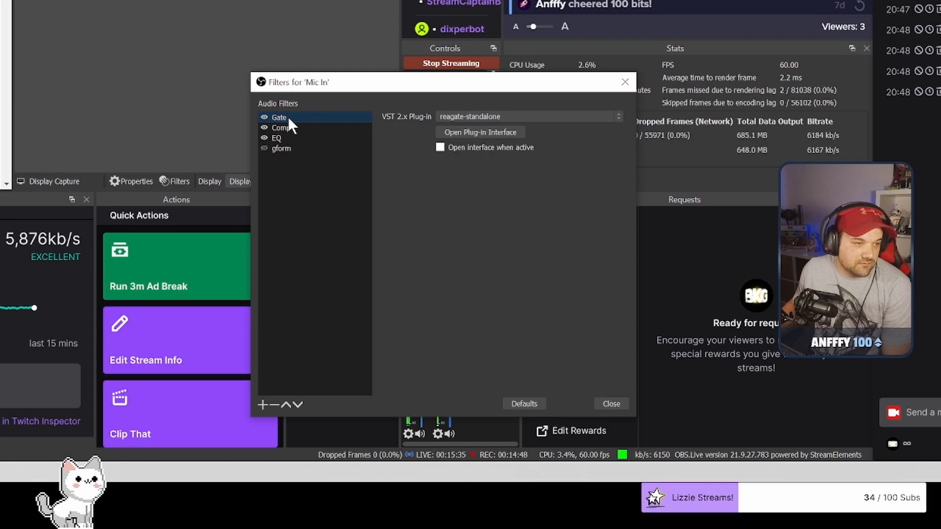
mouse_move(276, 123)
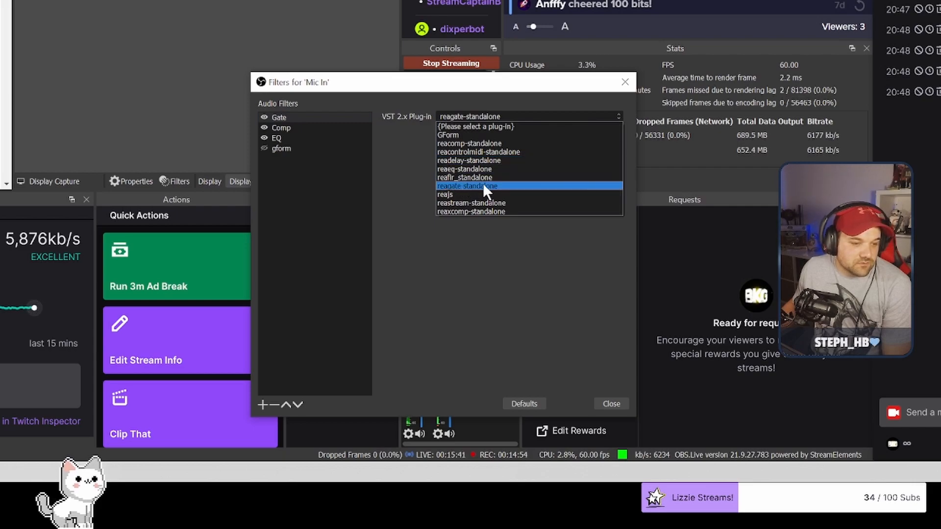
Step: Keep reagate-standalone on the Gate filter and bring up the add-filter list
click(469, 186)
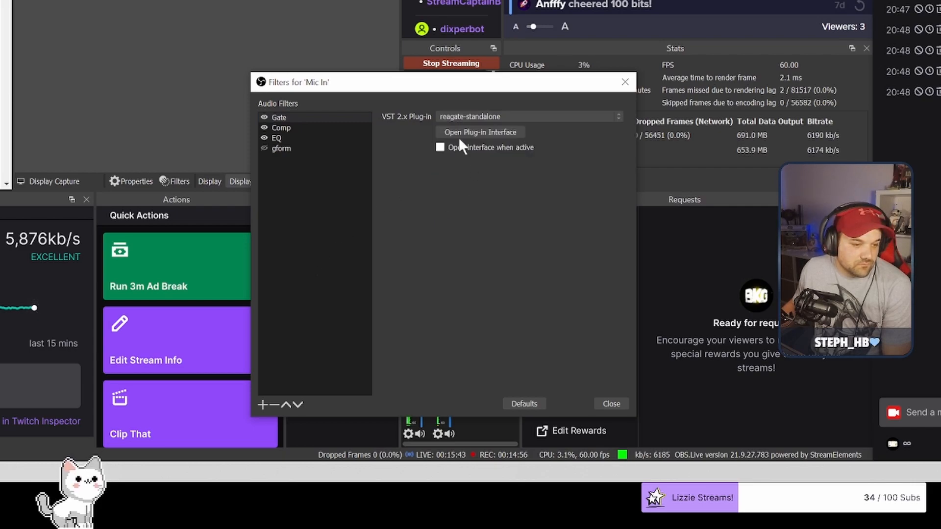
mouse_move(270, 408)
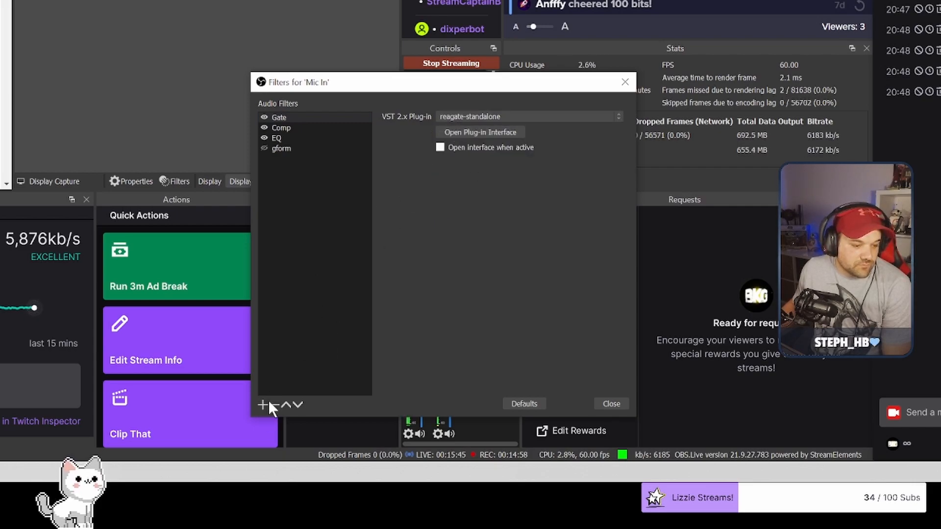
mouse_move(335, 328)
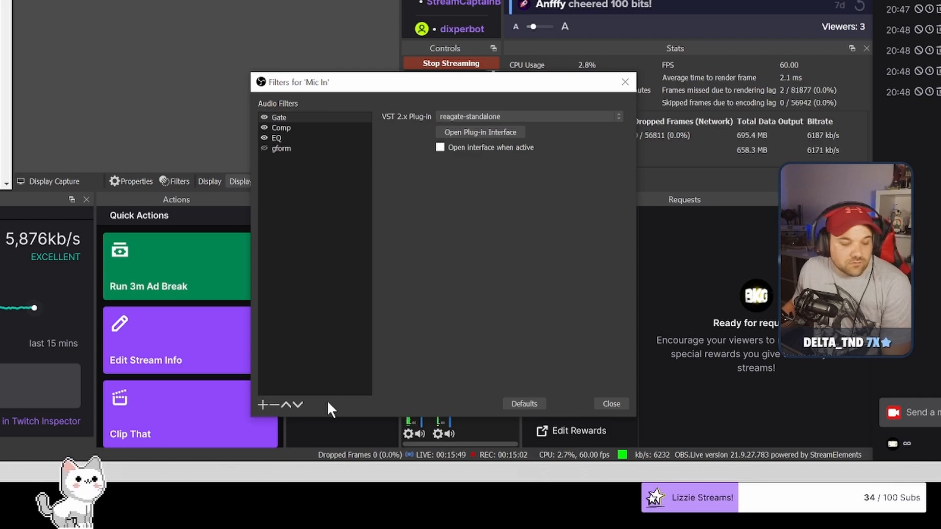
click(261, 404)
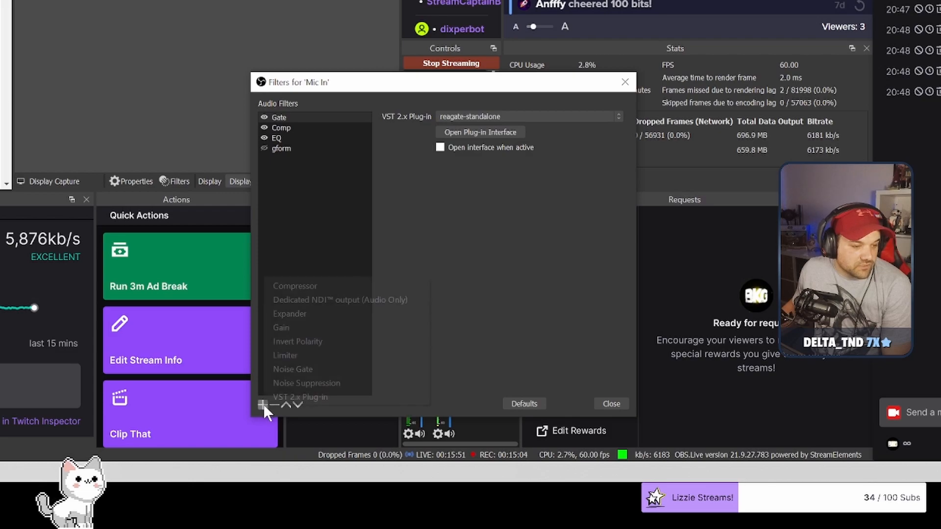
mouse_move(350, 374)
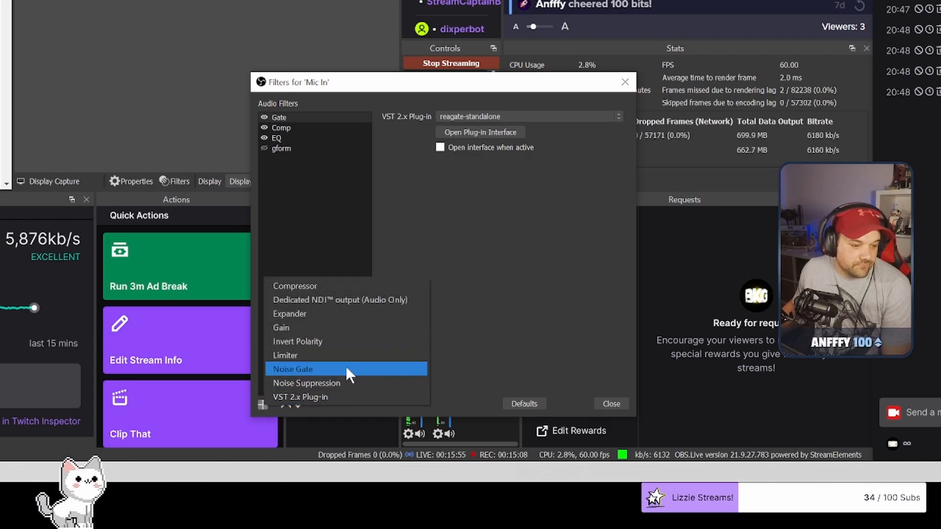
Step: Add a Noise Gate filter to Mic In with default -32 dB and -26 dB thresholds
click(293, 370)
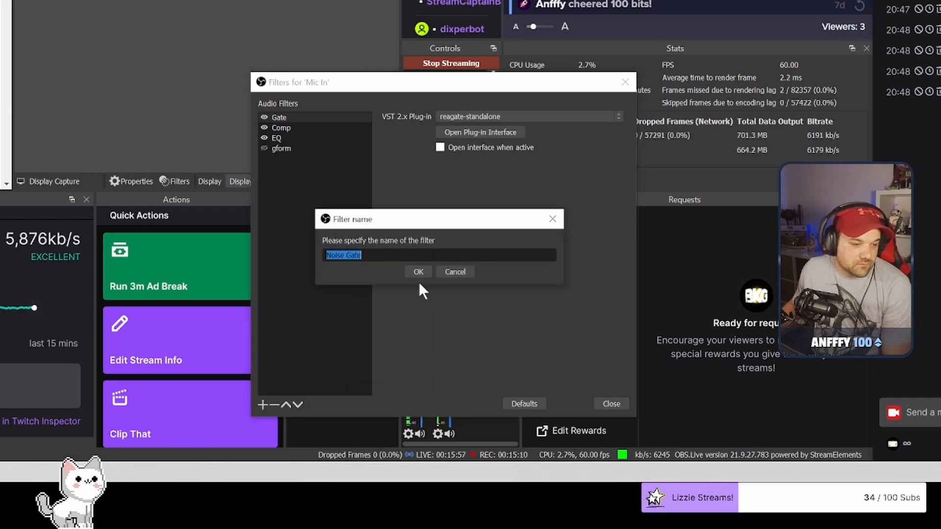
click(418, 271)
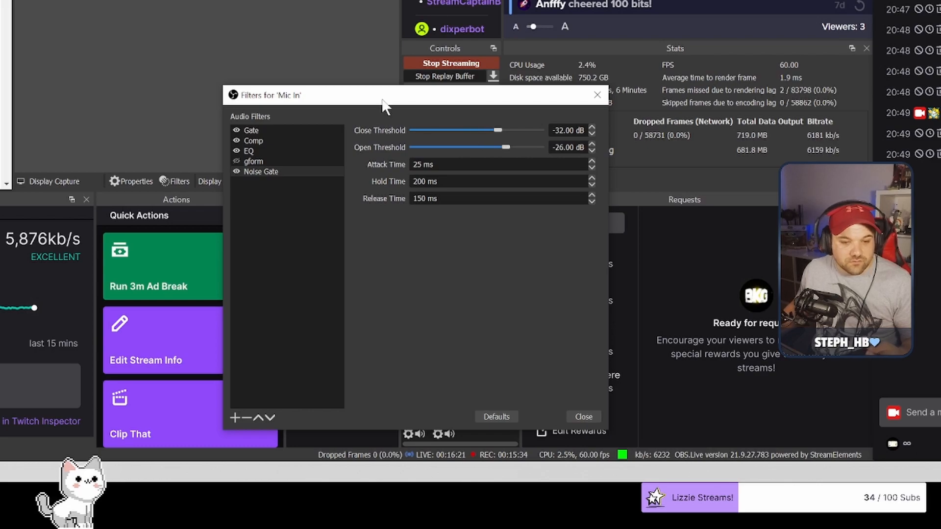
mouse_move(290, 186)
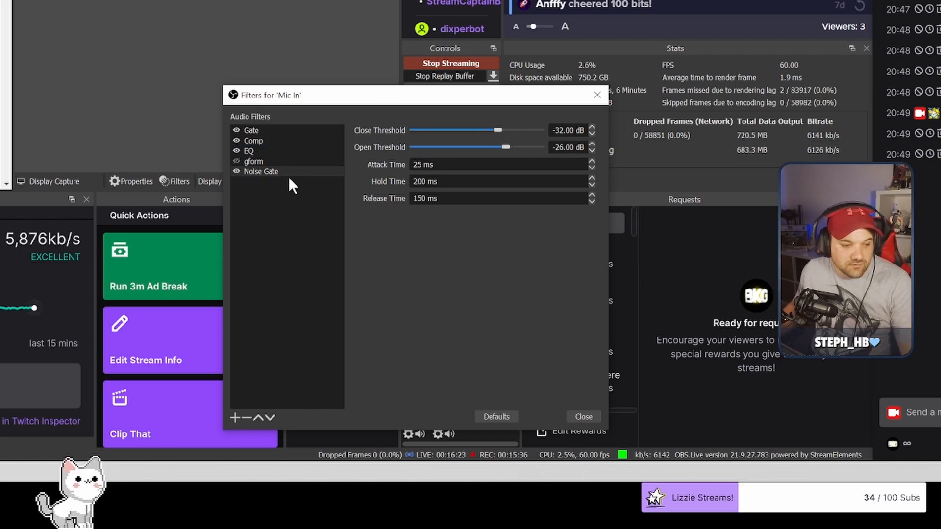
Step: Select the Gate filter and open ReaGate's own plug-in interface
click(251, 131)
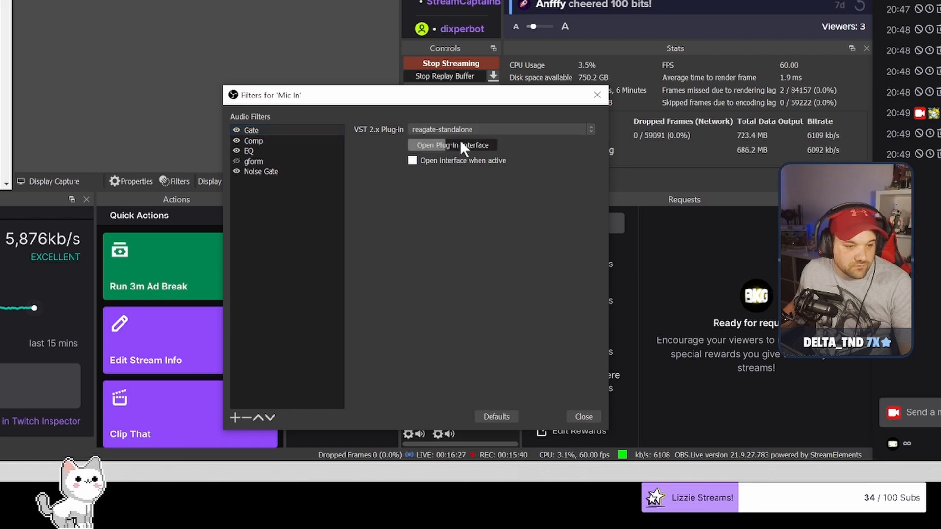
click(452, 145)
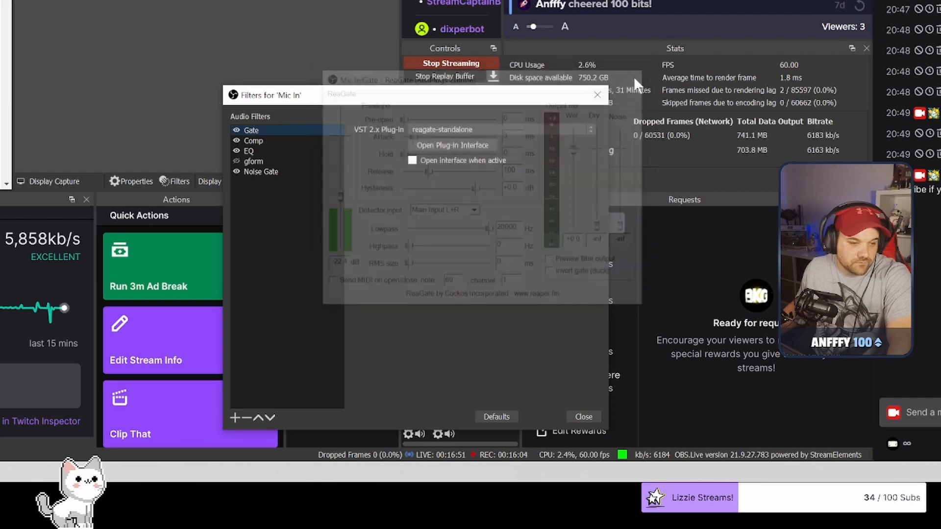
right_click(260, 172)
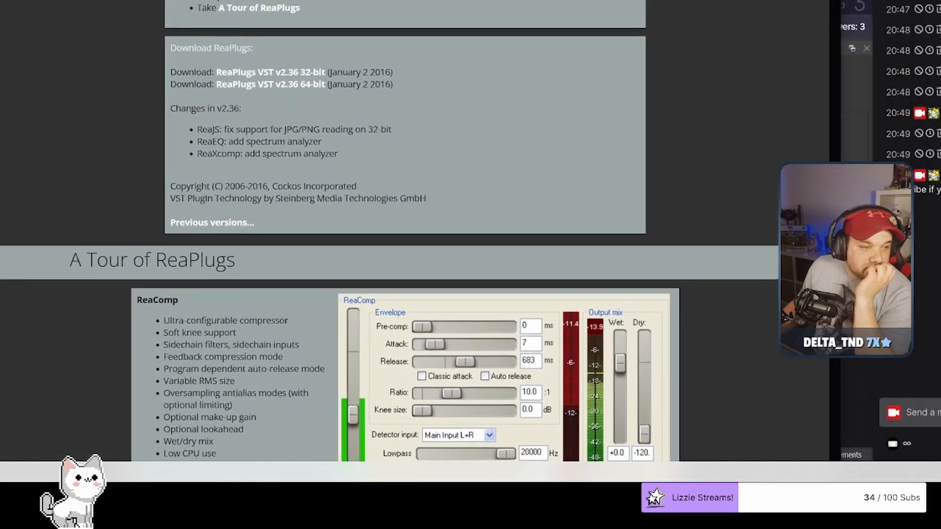
Step: Scroll the ReaPlugs page to review the 32-bit and 64-bit VST v2.36 download links
scroll(up, 3)
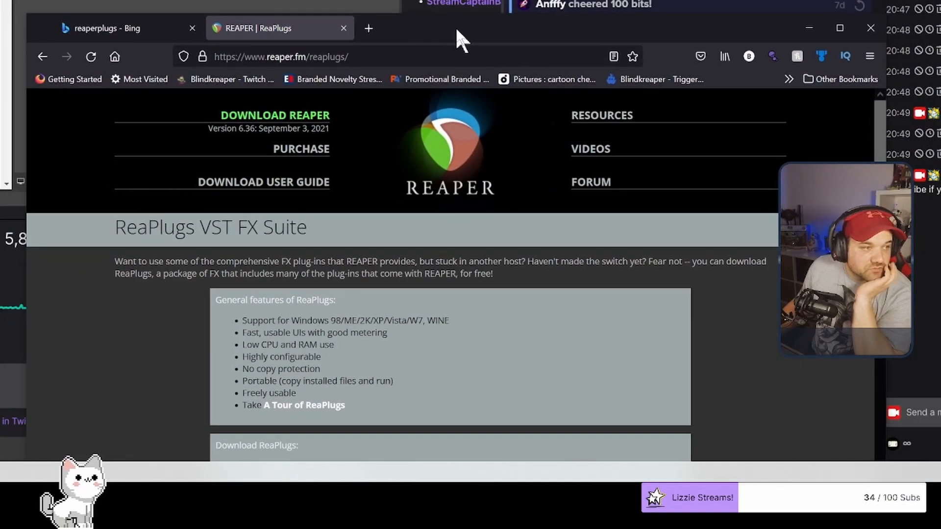
scroll(down, 3)
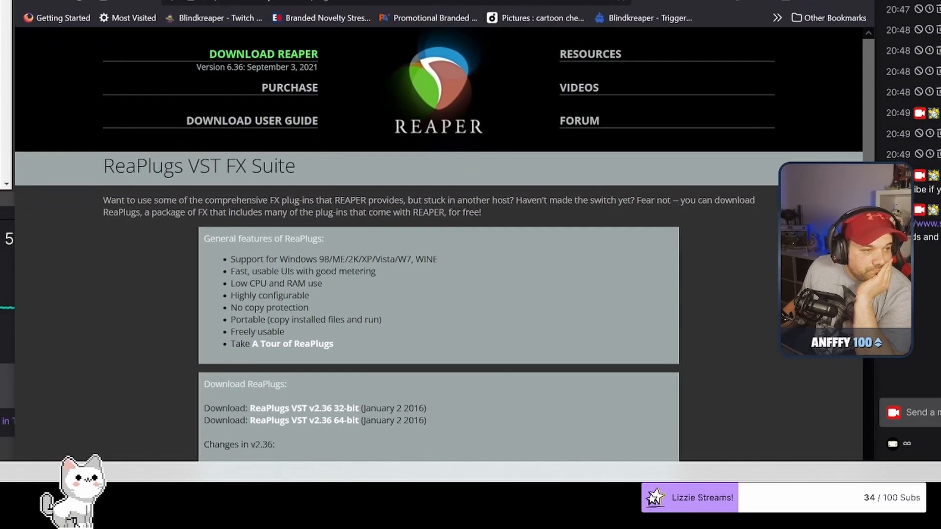
mouse_move(335, 51)
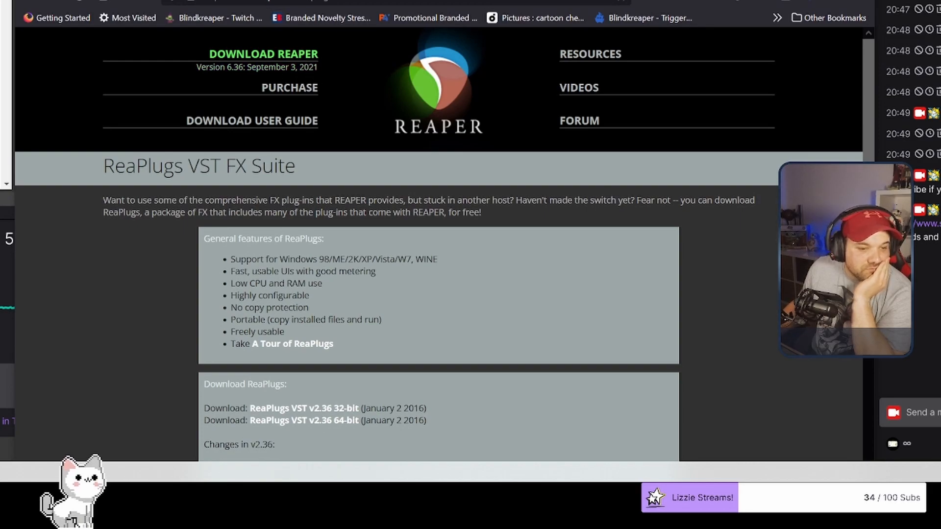
scroll(down, 3)
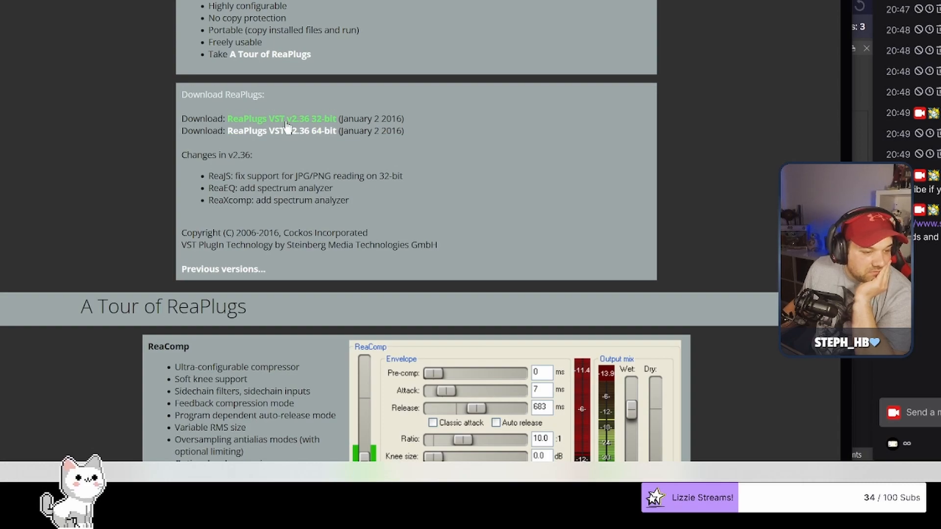
mouse_move(612, 177)
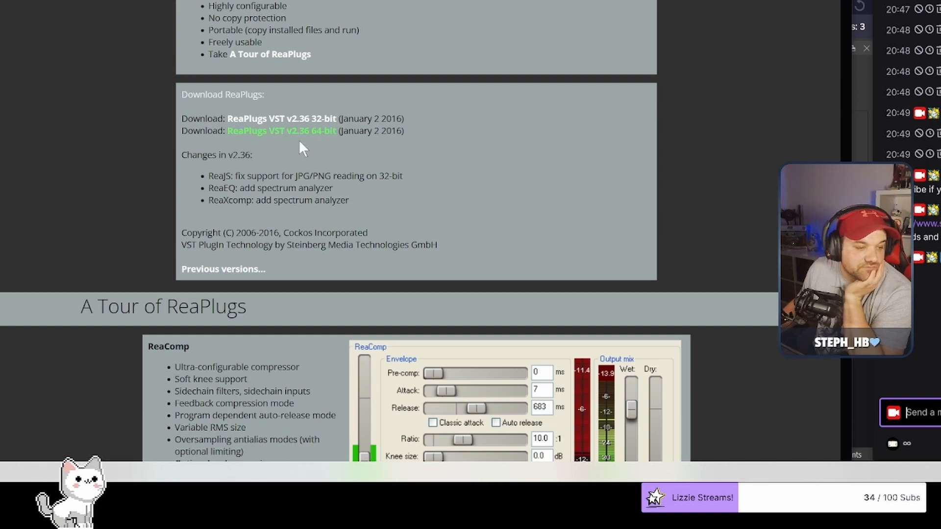
mouse_move(306, 133)
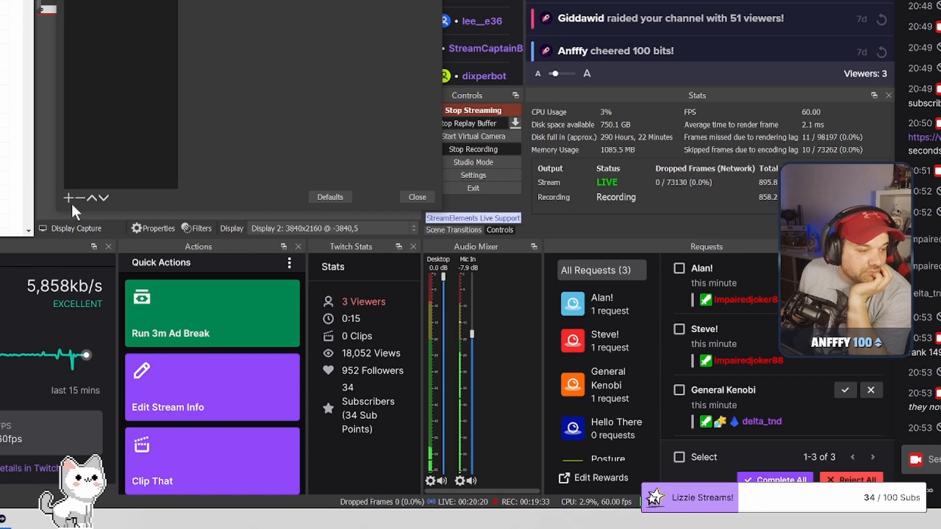
Step: Add a VST 2.x Plug-in filter named gate to Mic In
click(67, 198)
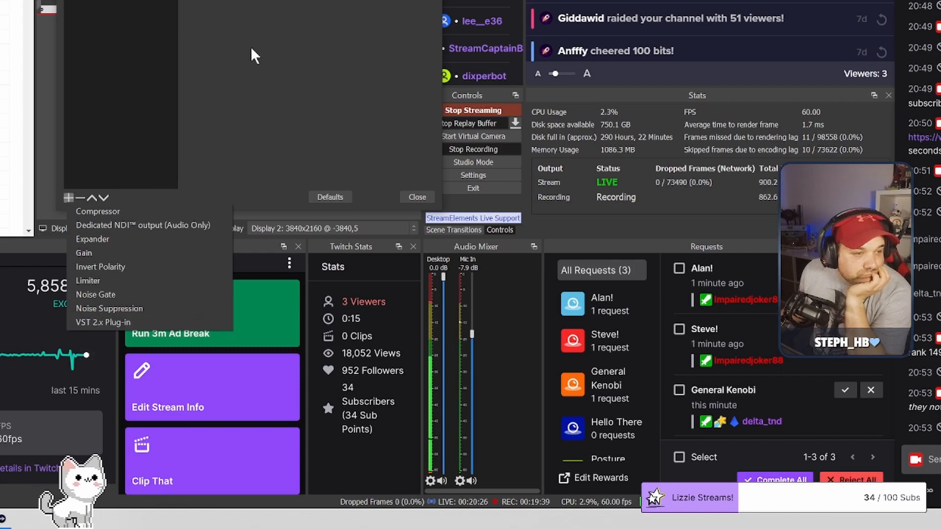
click(103, 323)
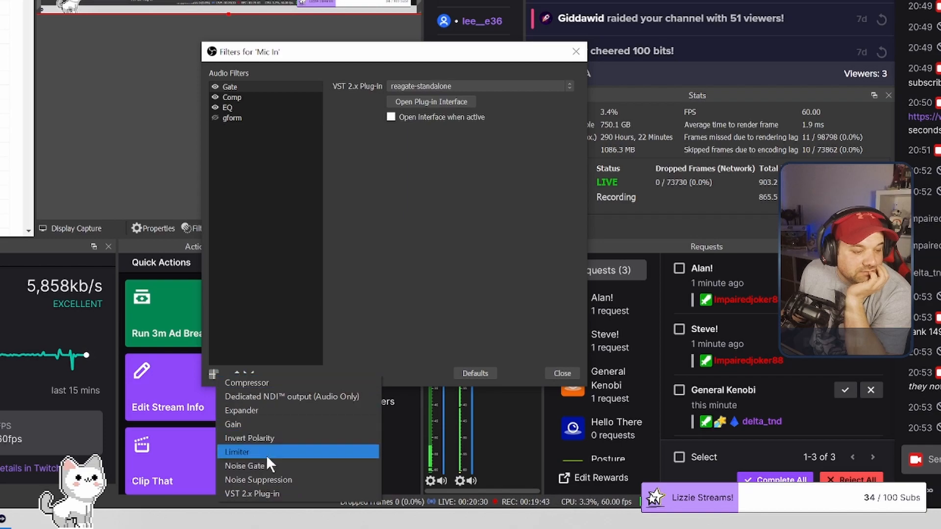
click(252, 493)
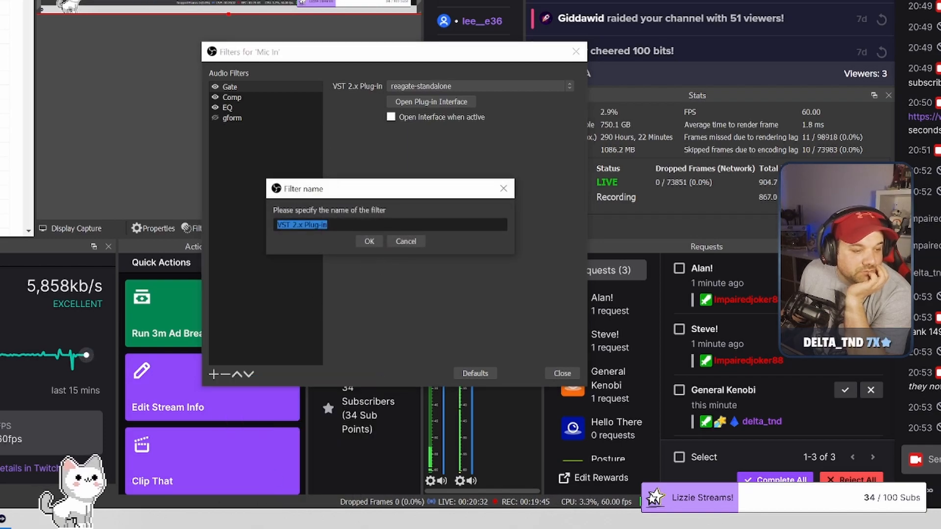
text(d)
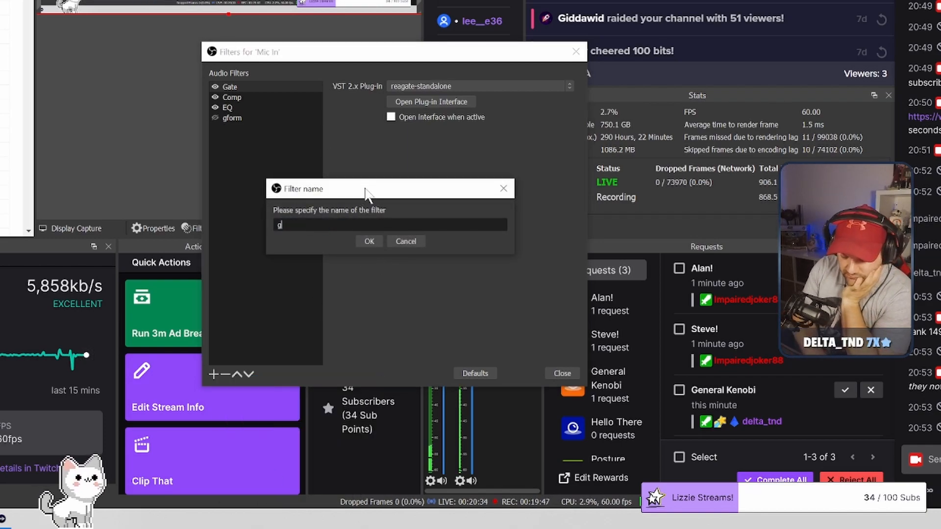
click(368, 242)
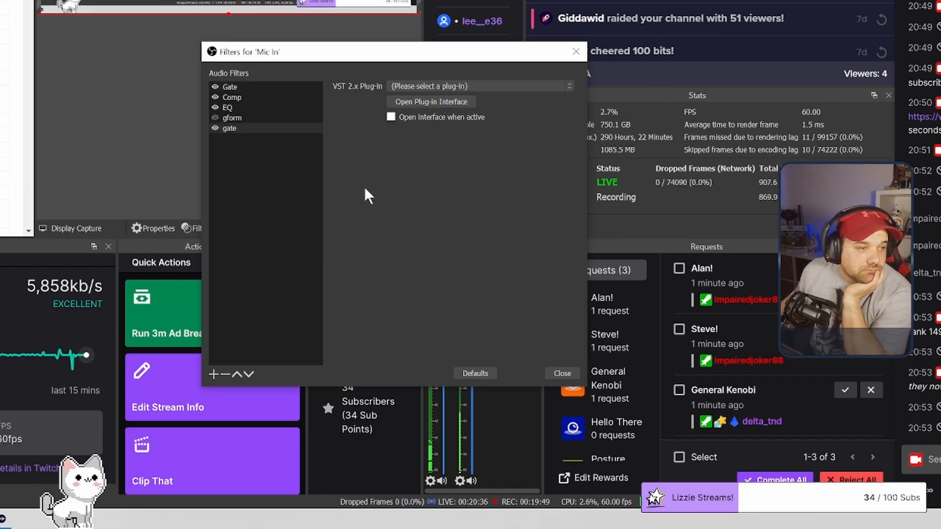
mouse_move(430, 86)
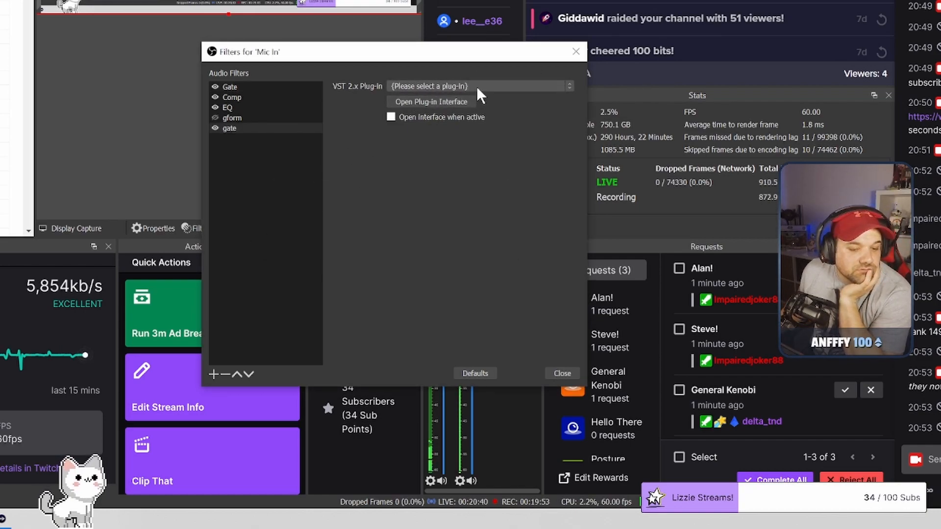
Step: Set the gate filter to use the reagate-standalone plug-in
click(478, 86)
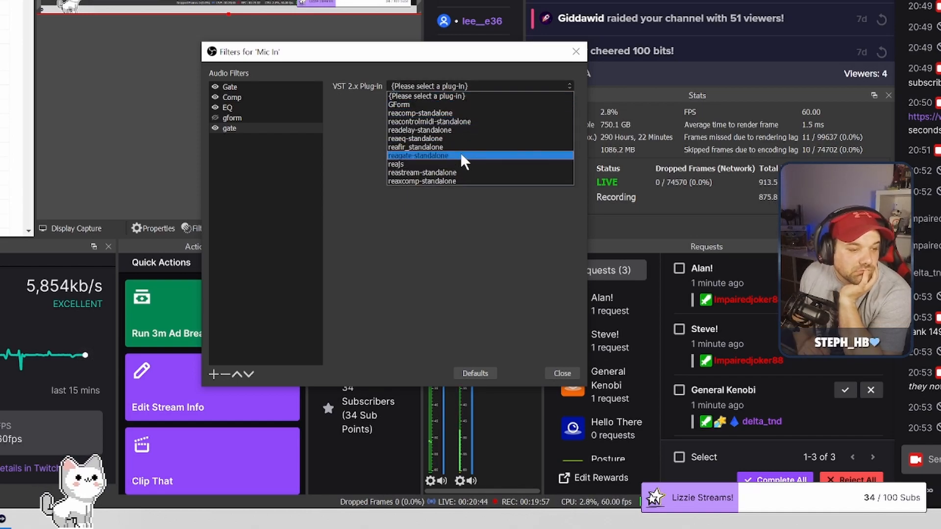
click(419, 156)
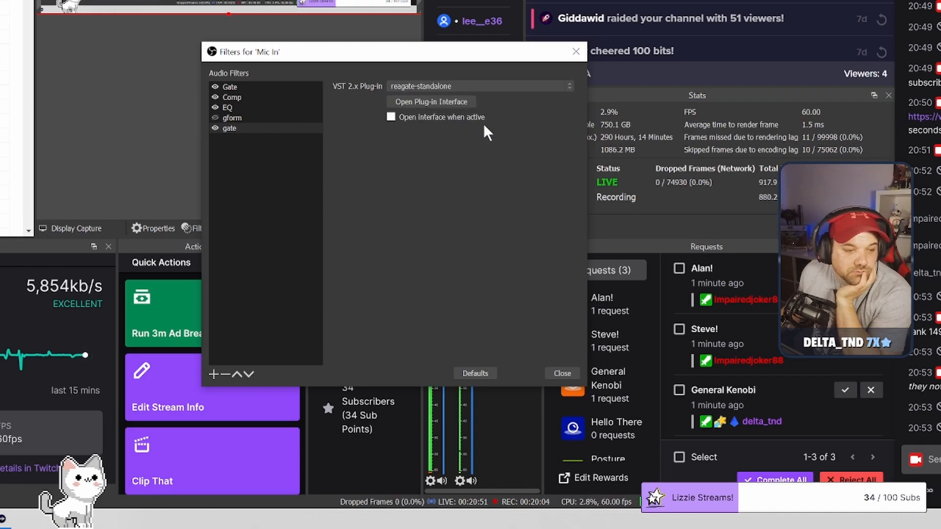
Step: Open the ReaGate plug-in interface for the Mic In gate filter
click(432, 101)
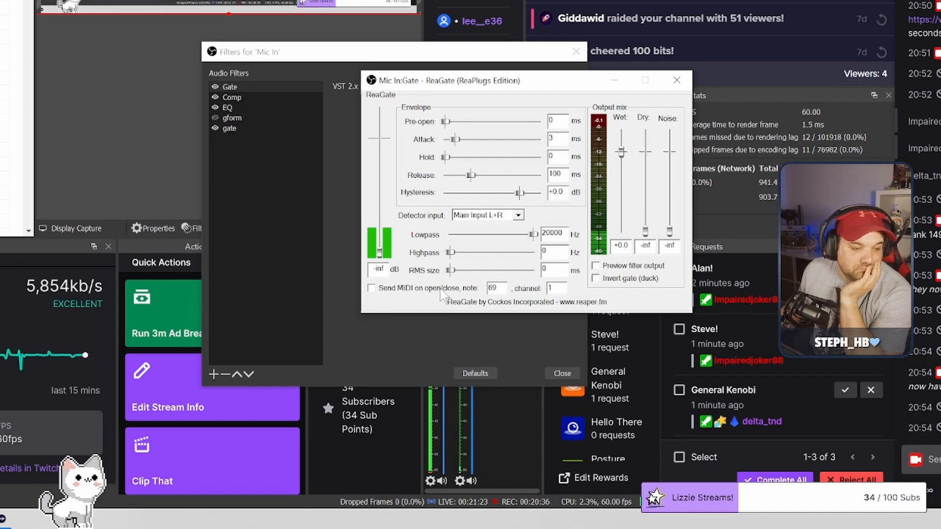
mouse_move(408, 249)
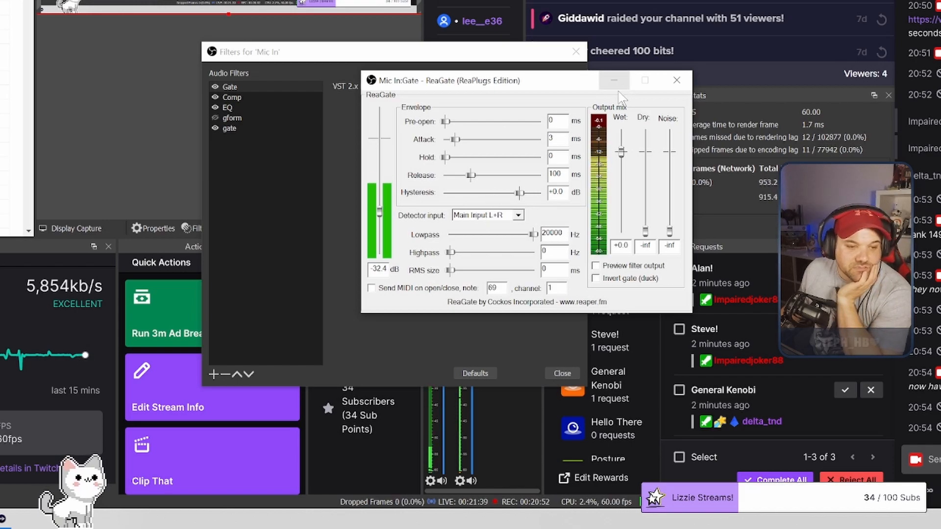
mouse_move(551, 81)
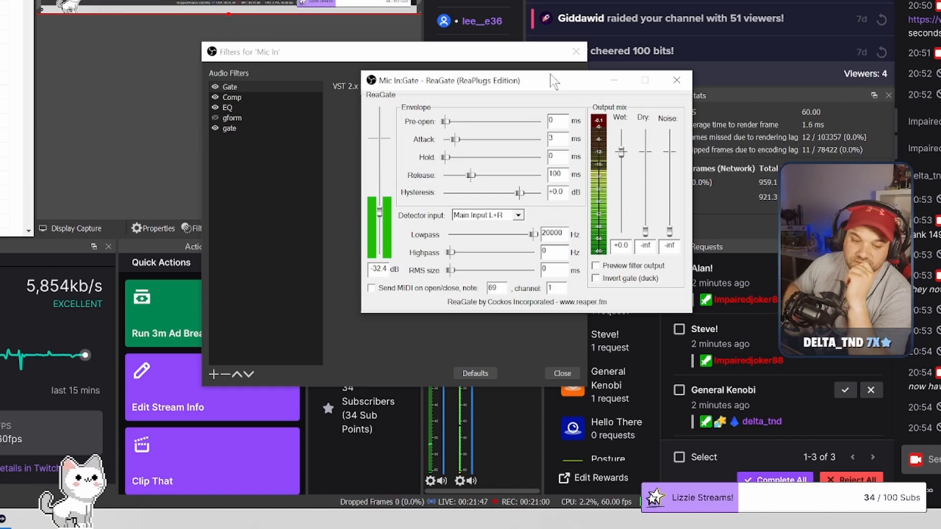
mouse_move(500, 65)
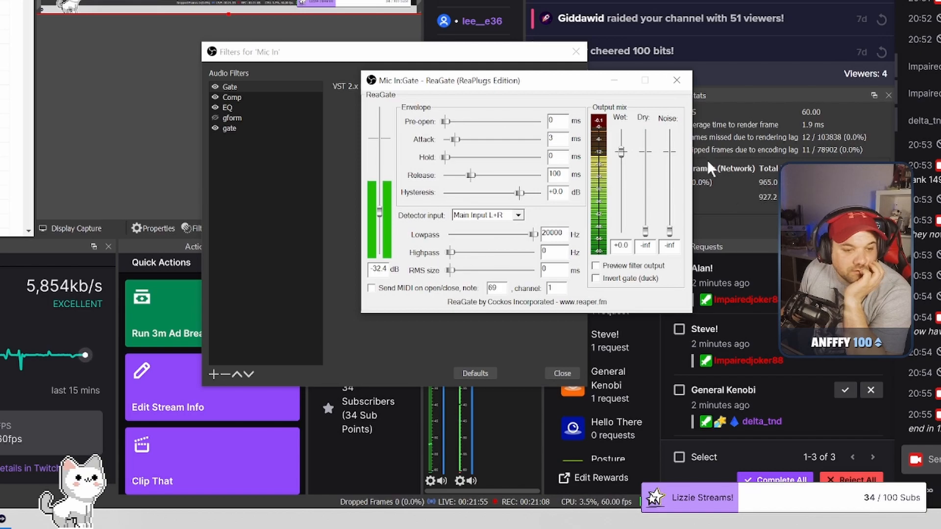
Step: Close the ReaGate window and select the Comp filter using reacomp-standalone
click(678, 79)
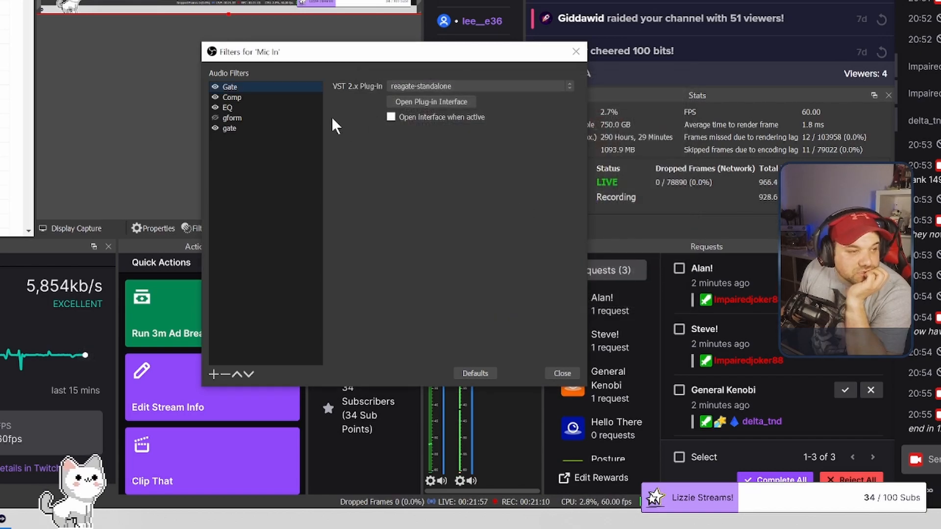
click(231, 97)
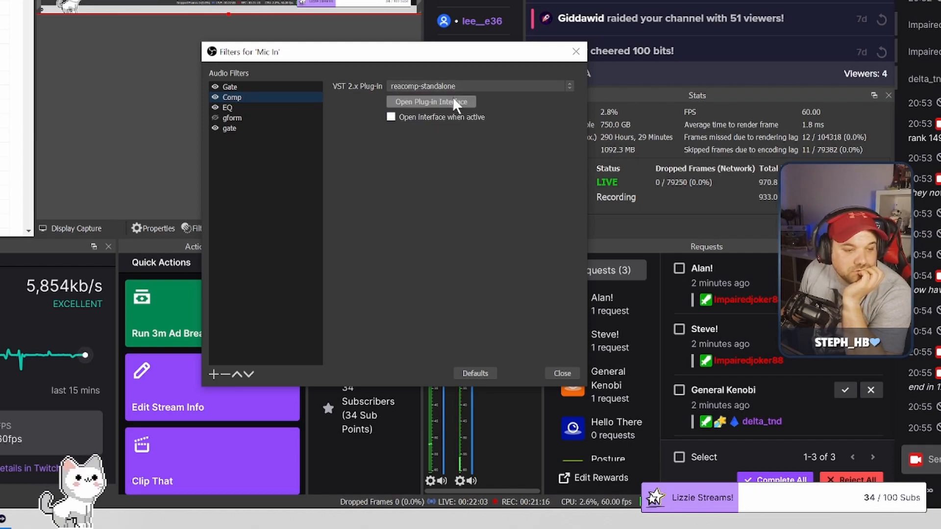
Step: Open the ReaComp plug-in interface for the Mic In Comp filter
click(431, 101)
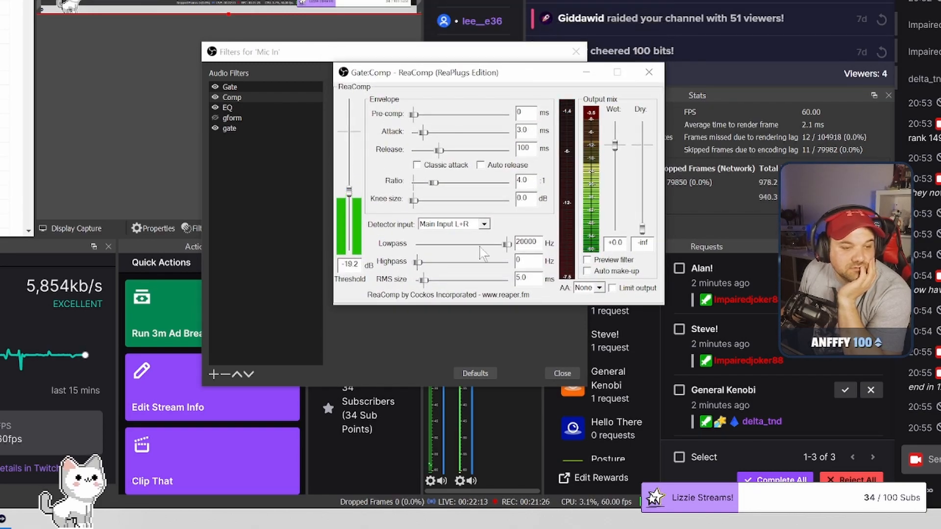
mouse_move(678, 183)
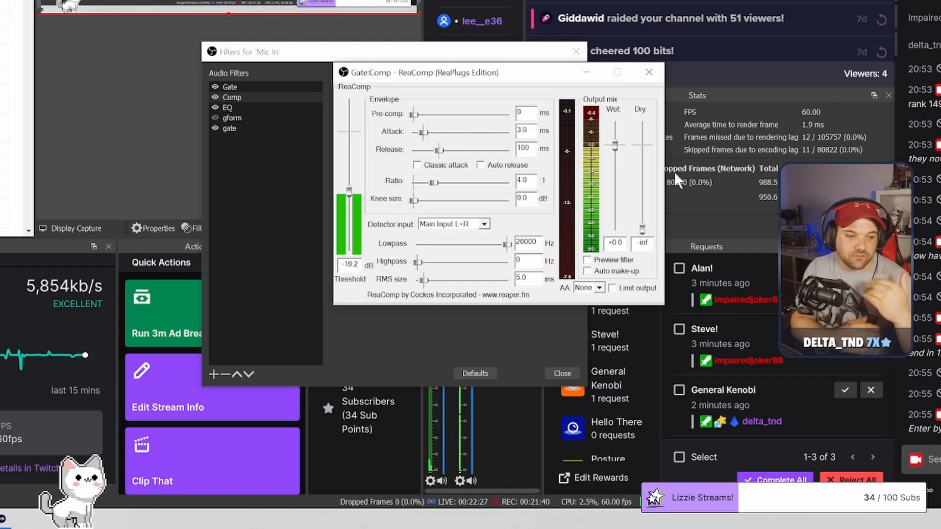
mouse_move(351, 171)
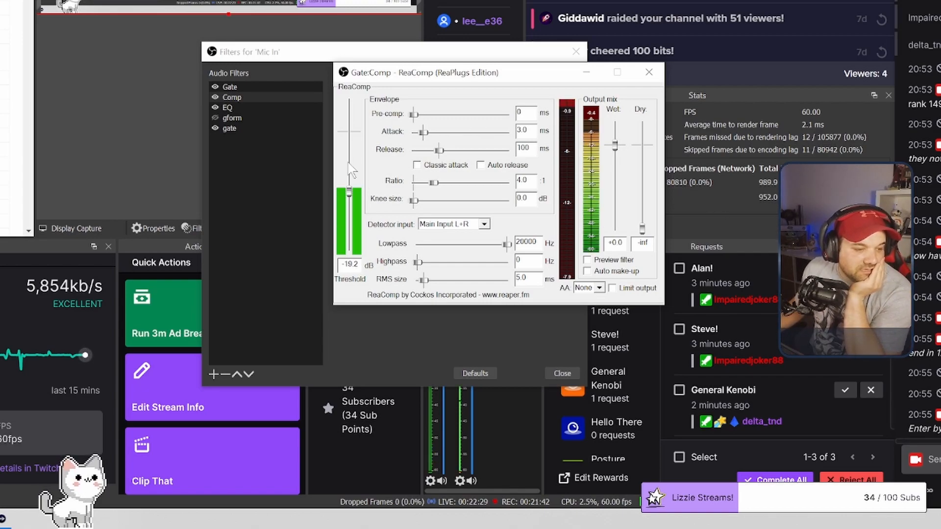